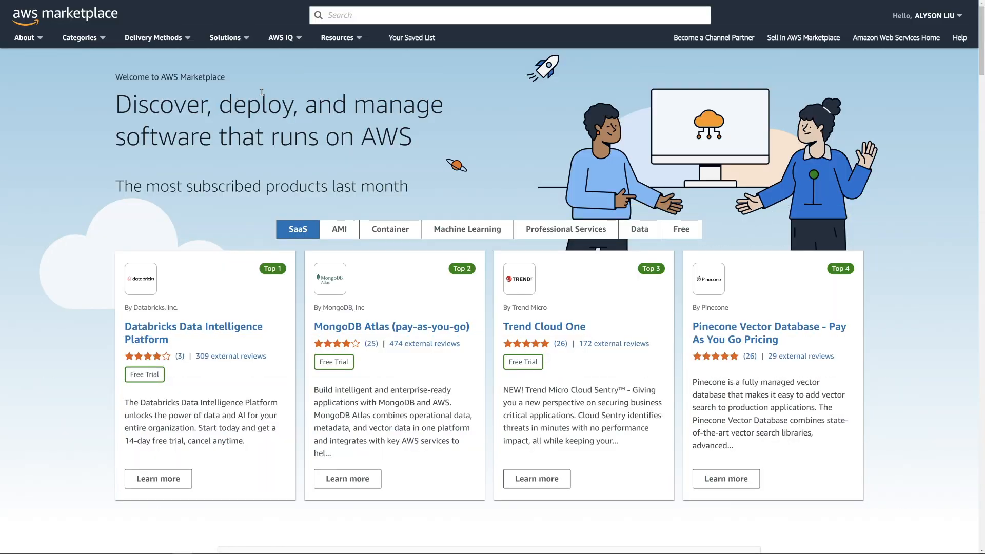
- Search Marketplace for 'Yeastar' and open the Yeastar P-Series Phone System 83.13.0.25 page
{"action": "type", "text": "Yeastar"}
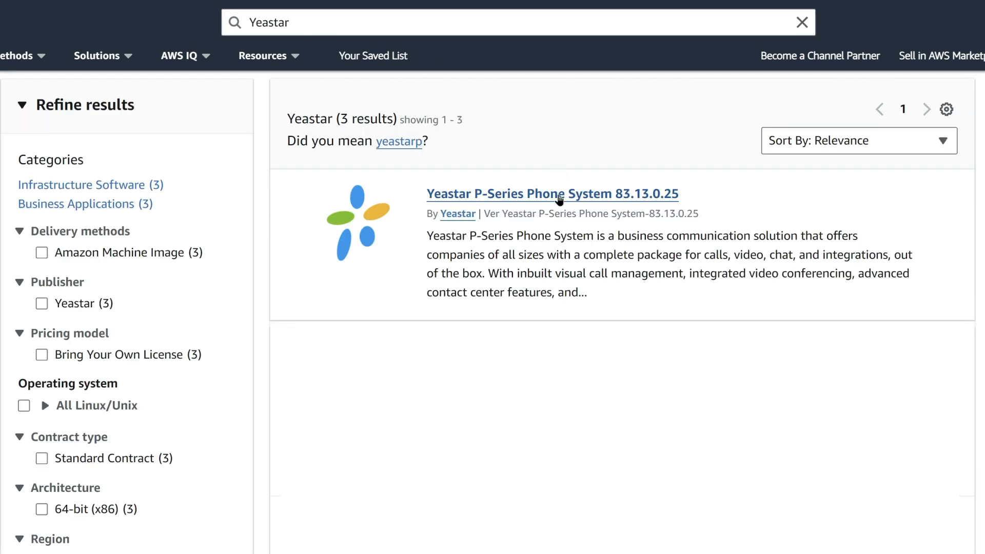
{"action": "left_click", "coordinate": [551, 194]}
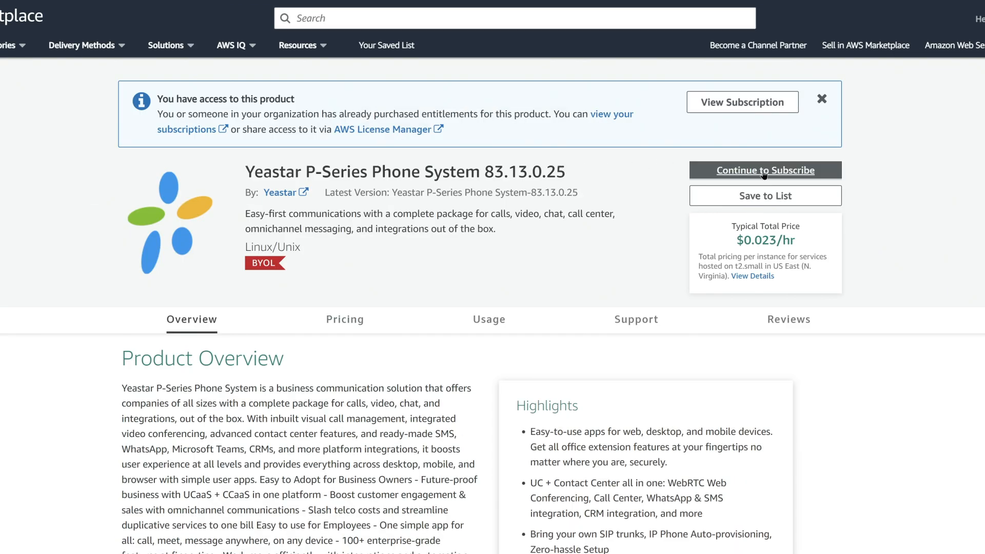
- Continue through subscription and configuration with Asia Pacific (Tokyo) as the region, reaching launch
{"action": "left_click", "coordinate": [764, 170]}
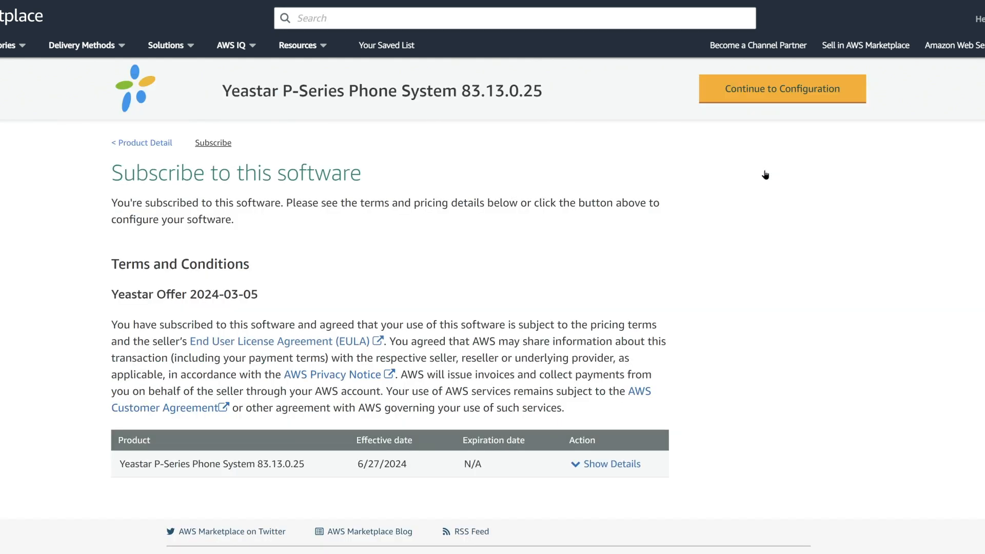
{"action": "mouse_move", "coordinate": [782, 88]}
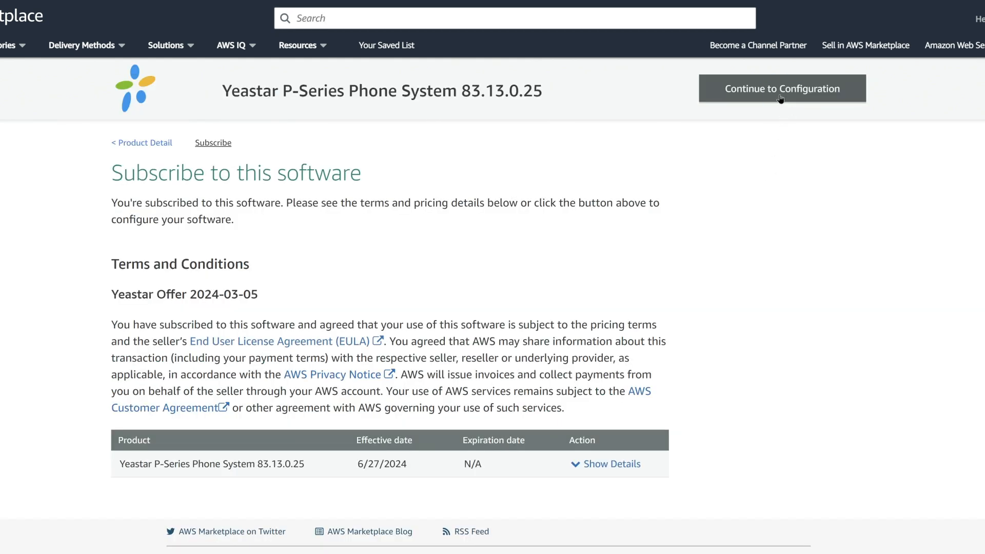
{"action": "left_click", "coordinate": [781, 87]}
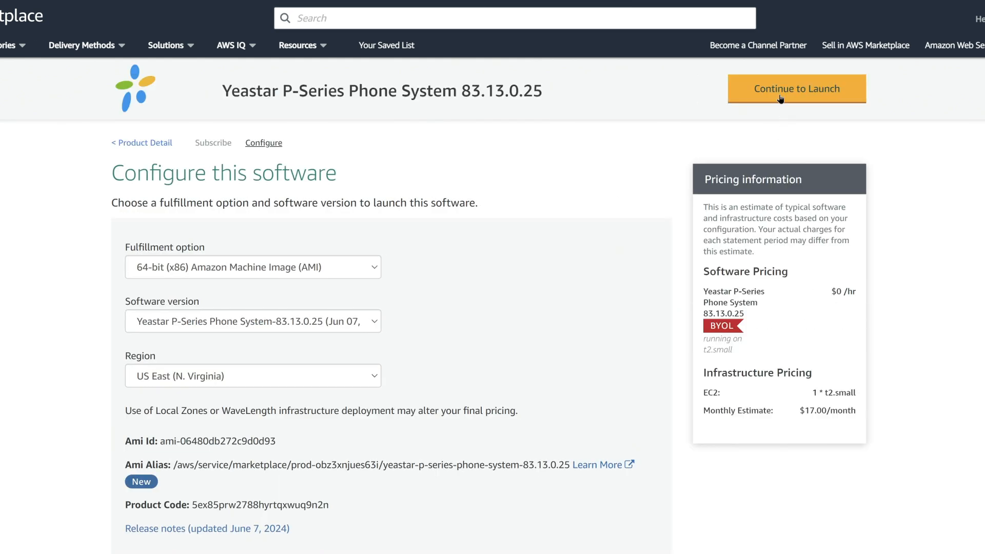
{"action": "scroll", "scroll_direction": "down", "scroll_amount": 3}
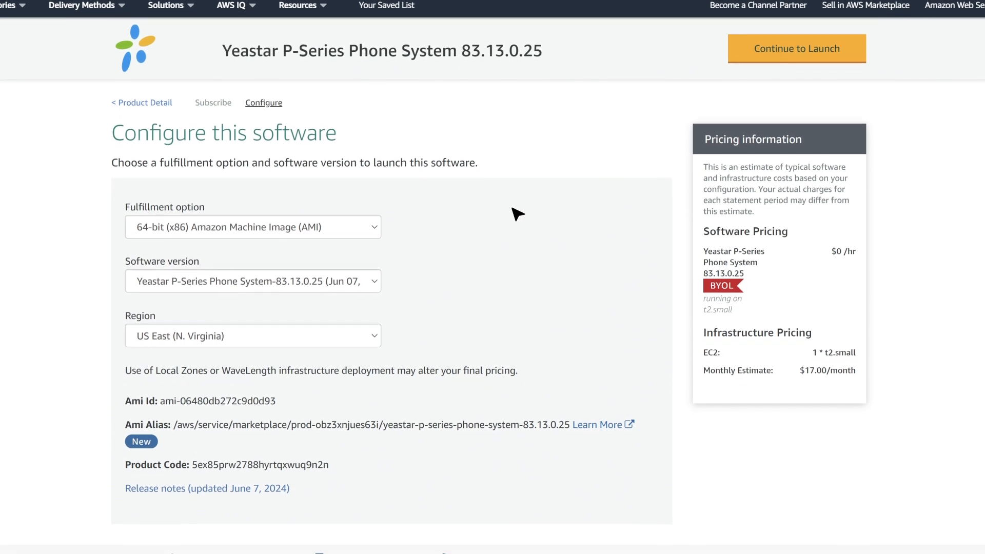
{"action": "left_click", "coordinate": [252, 335]}
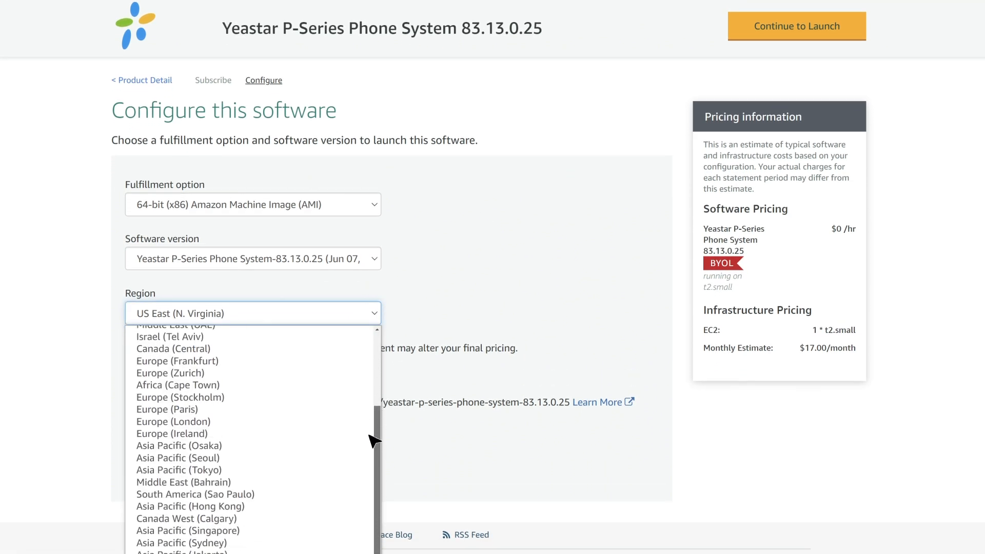
{"action": "left_click", "coordinate": [178, 470]}
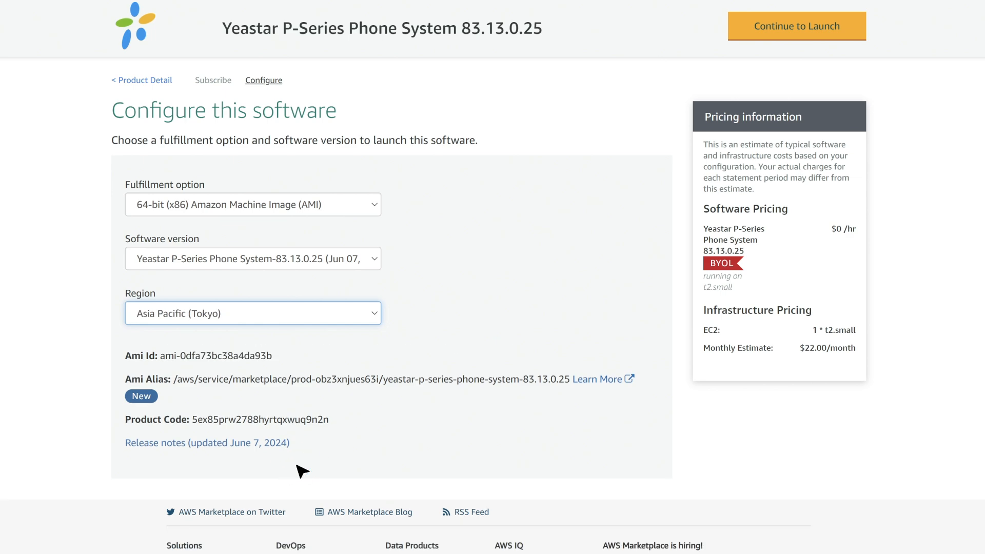
{"action": "left_click", "coordinate": [796, 26]}
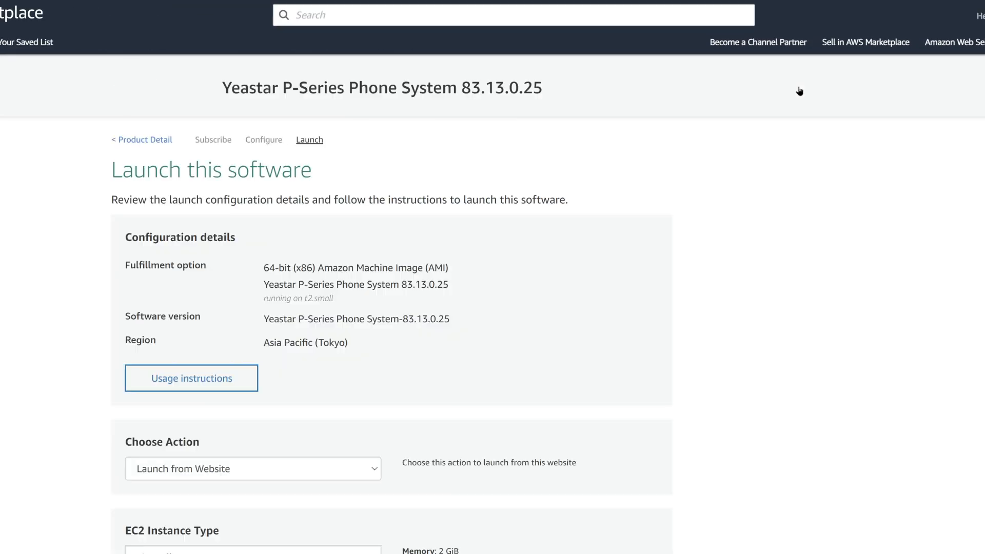
{"action": "scroll", "scroll_direction": "down", "scroll_amount": 3}
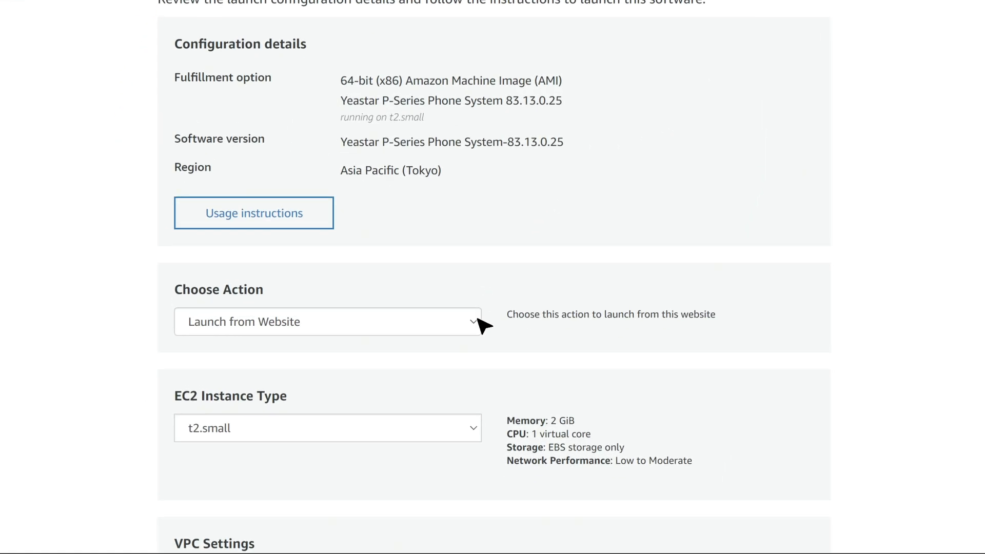
{"action": "left_click", "coordinate": [327, 322]}
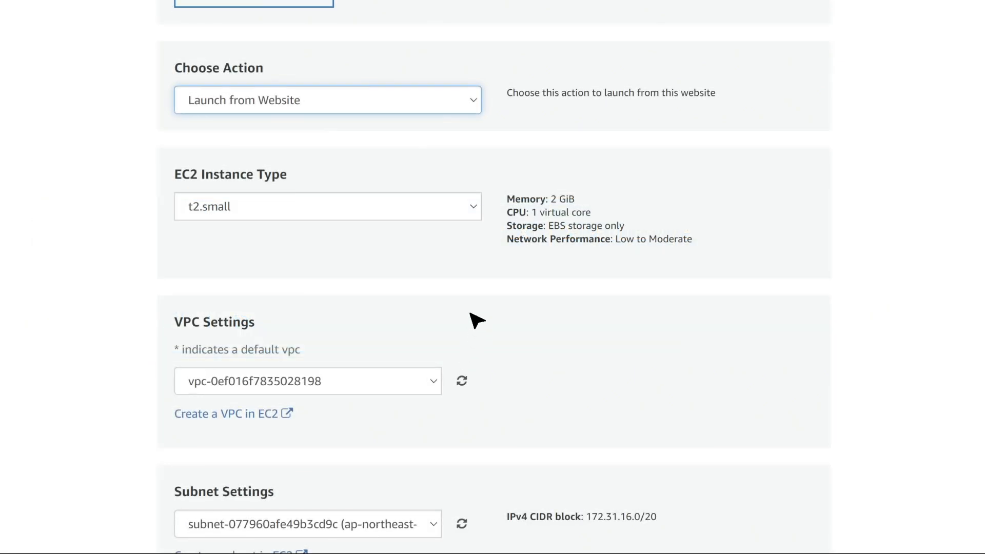
{"action": "left_click", "coordinate": [326, 206]}
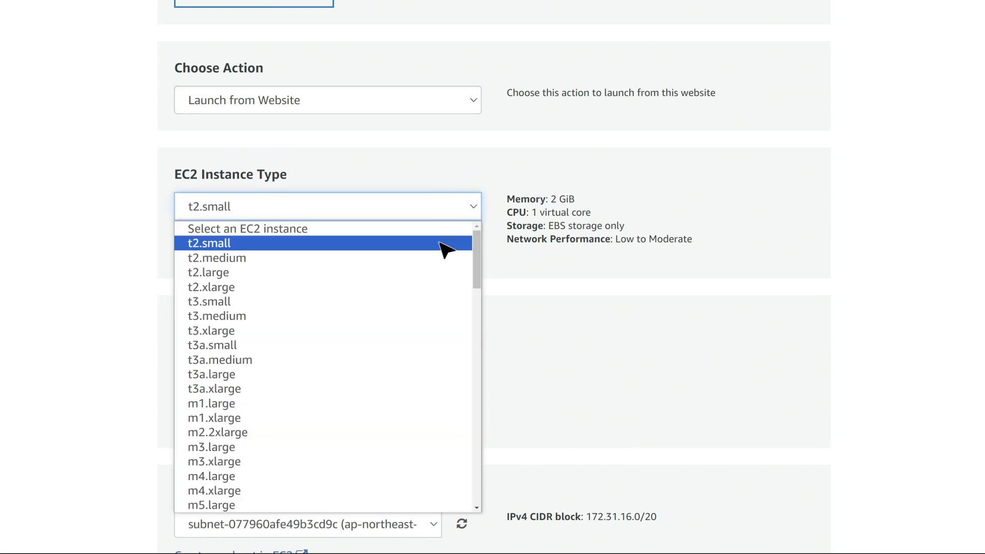
{"action": "left_click", "coordinate": [208, 243]}
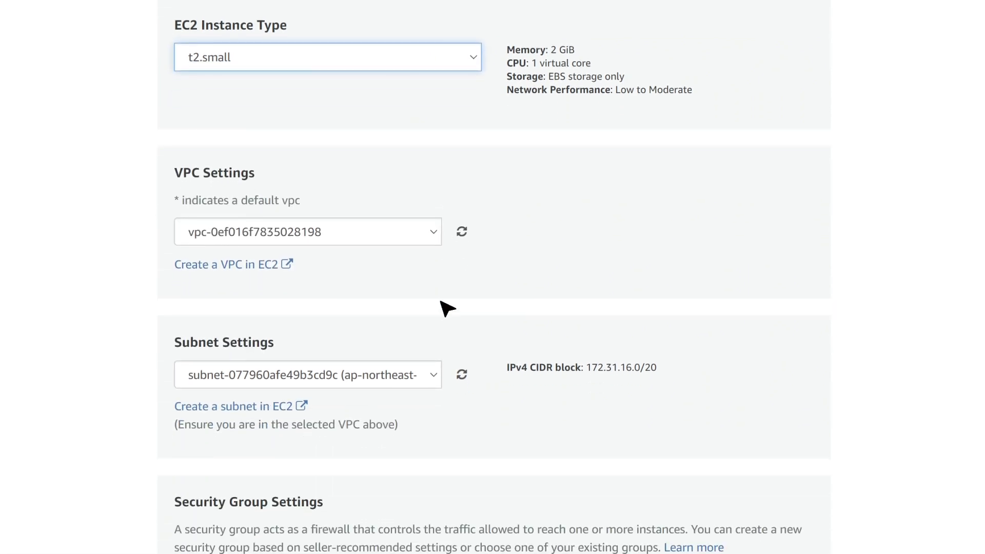
{"action": "left_click", "coordinate": [307, 231]}
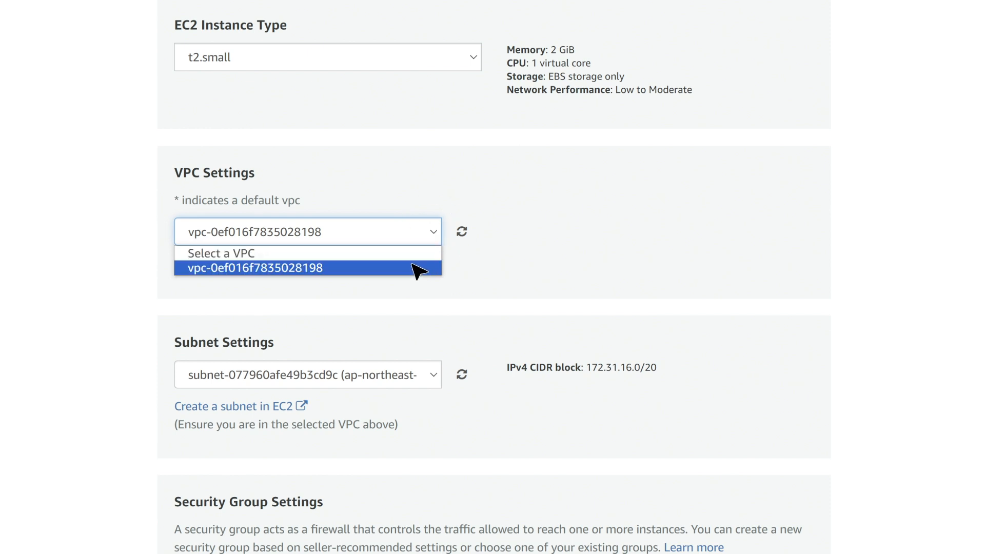
{"action": "left_click", "coordinate": [308, 268]}
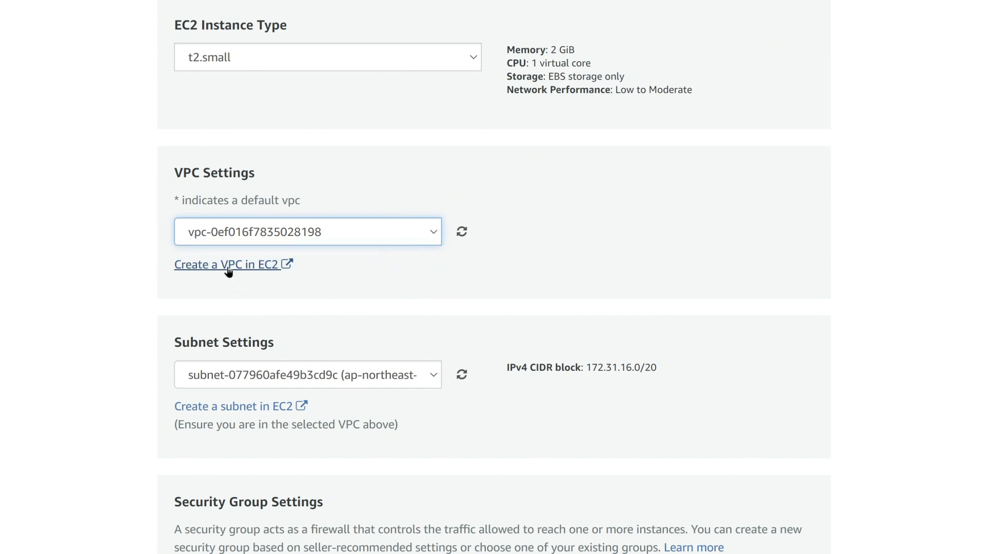
{"action": "mouse_move", "coordinate": [436, 385]}
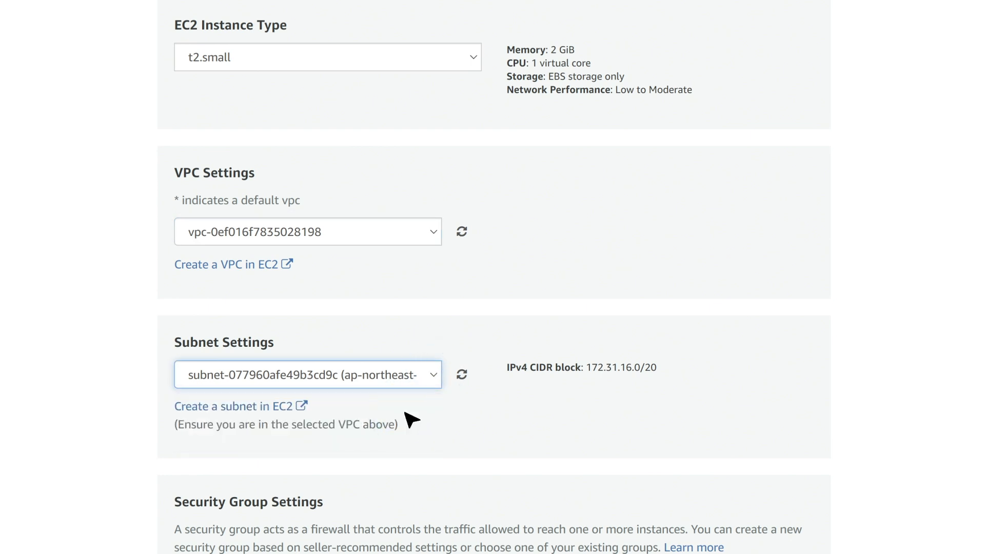
{"action": "scroll", "scroll_direction": "down", "scroll_amount": 3}
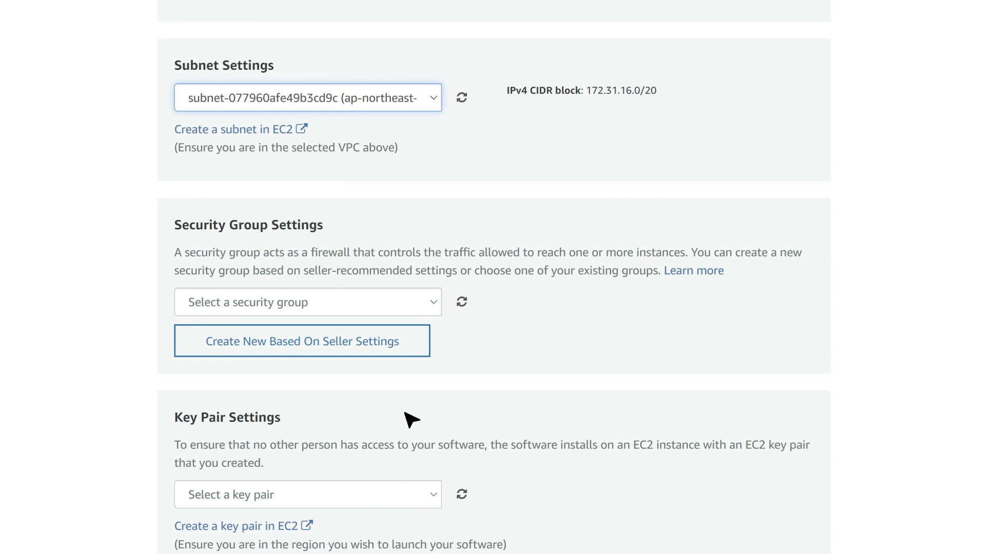
- Create a security group from seller settings named Yeastar-Demo with description 'Demo'
{"action": "left_click", "coordinate": [302, 341]}
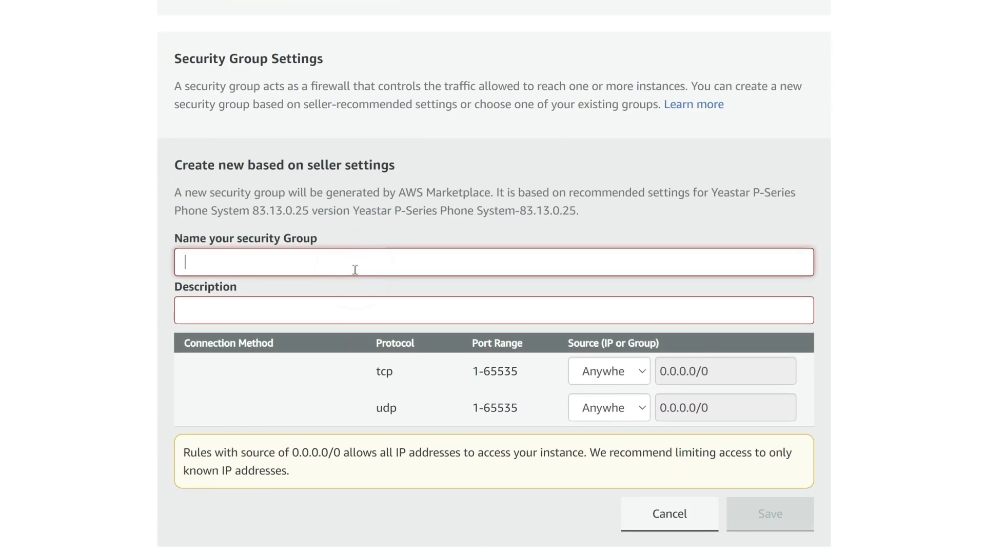
{"action": "type", "text": "Yeastar-Demo"}
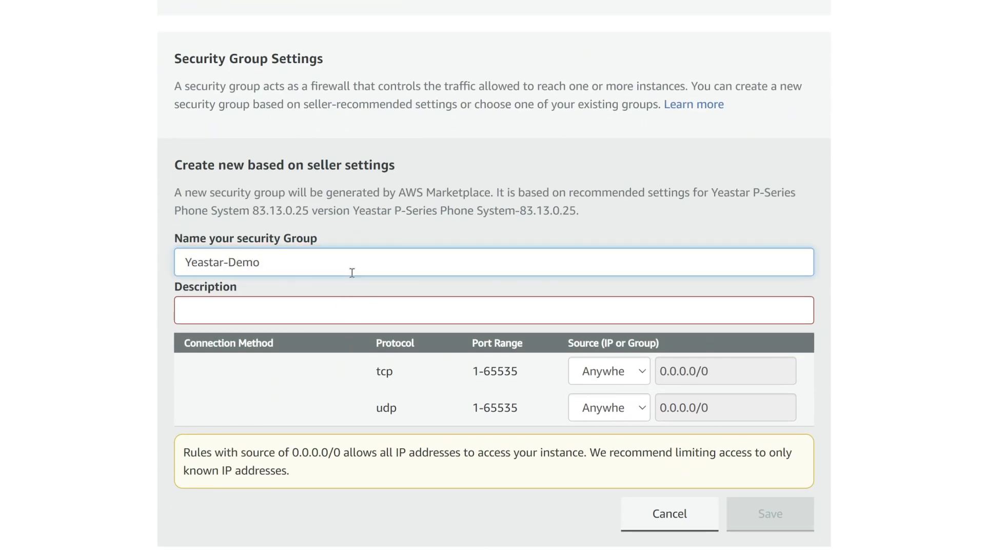
{"action": "type", "text": "De"}
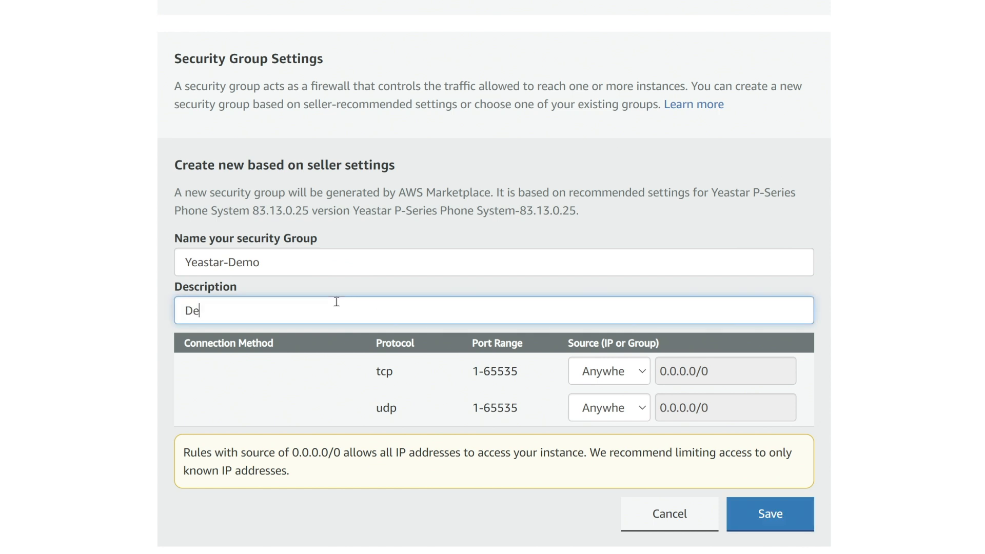
{"action": "type", "text": "mo"}
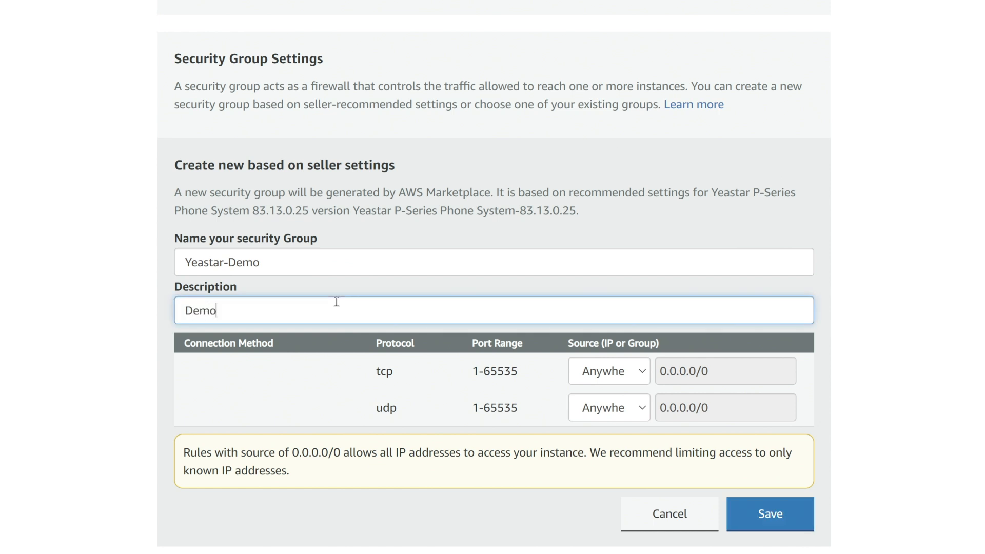
{"action": "left_click", "coordinate": [669, 514]}
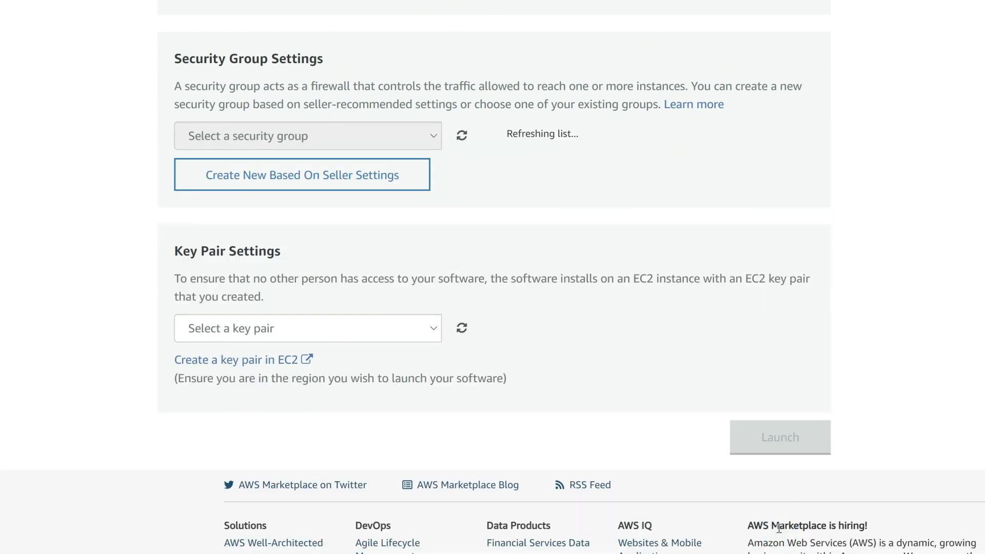
- Select Yeastar-Demo in the launch form's security group dropdown
{"action": "left_click", "coordinate": [307, 136]}
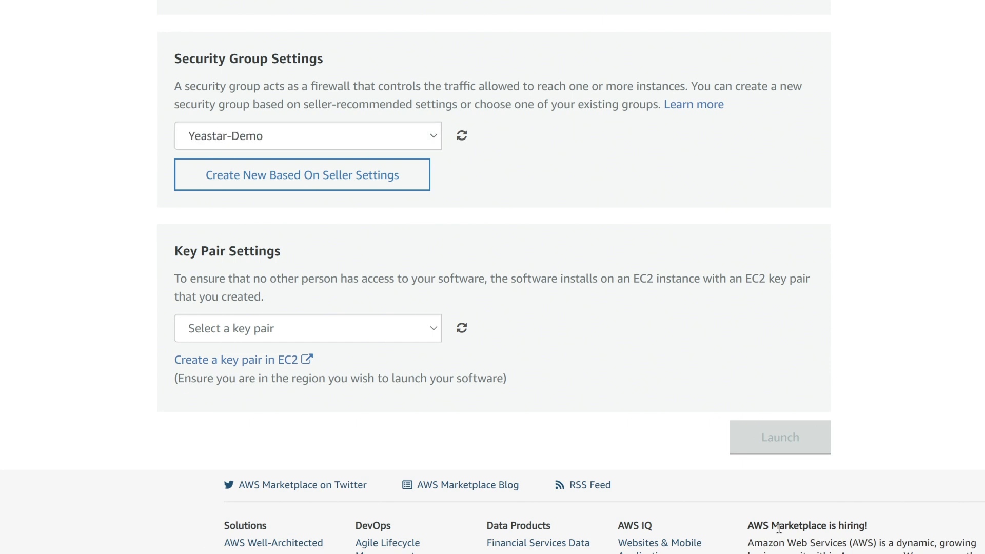
{"action": "mouse_move", "coordinate": [428, 153]}
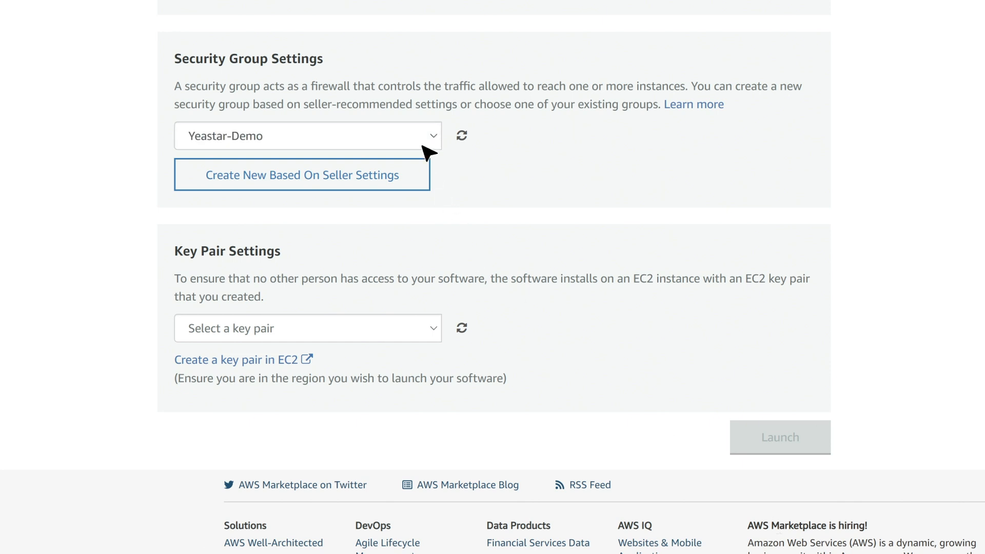
{"action": "left_click", "coordinate": [308, 135]}
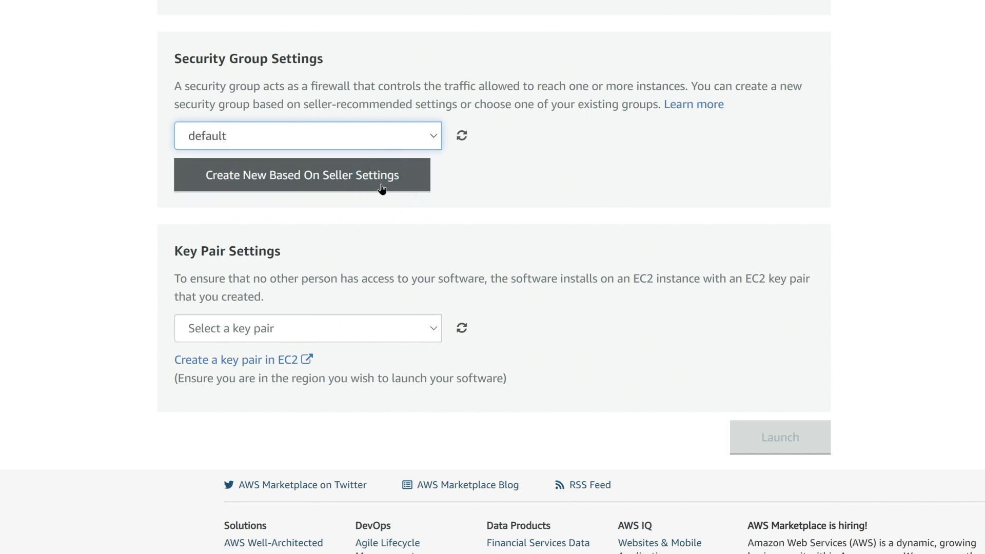
{"action": "left_click", "coordinate": [308, 135]}
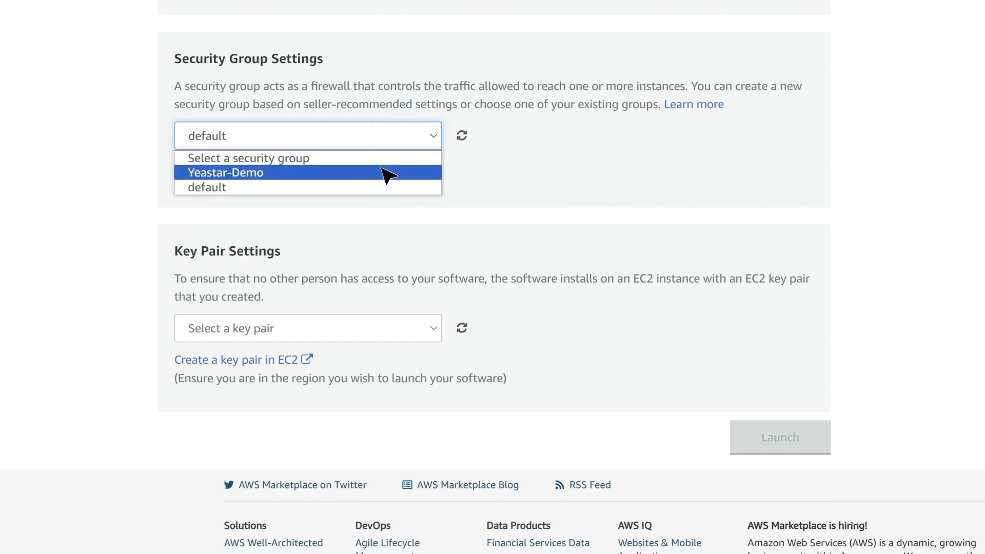
{"action": "left_click", "coordinate": [307, 327]}
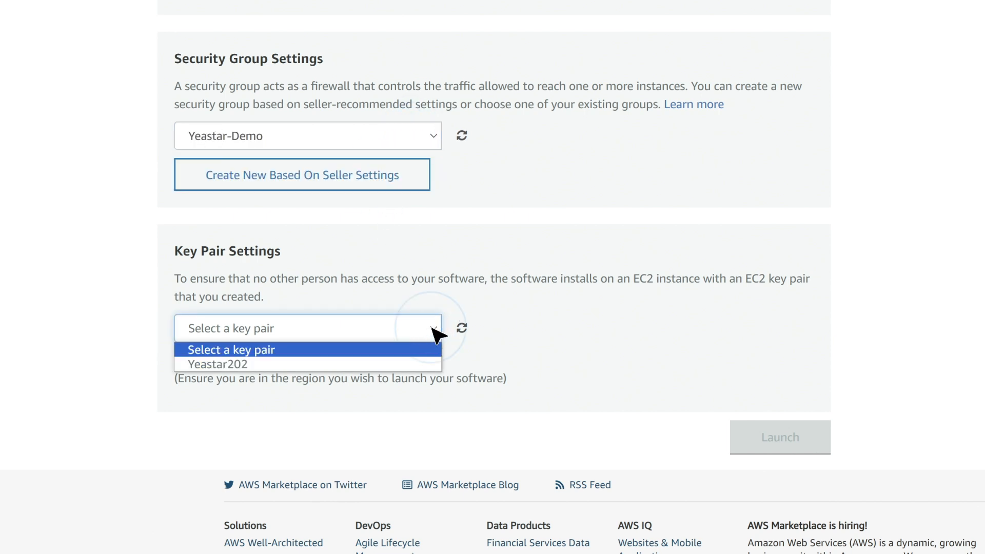
- Choose the Yeastar202 key pair and launch the Yeastar instance on EC2
{"action": "left_click", "coordinate": [219, 364]}
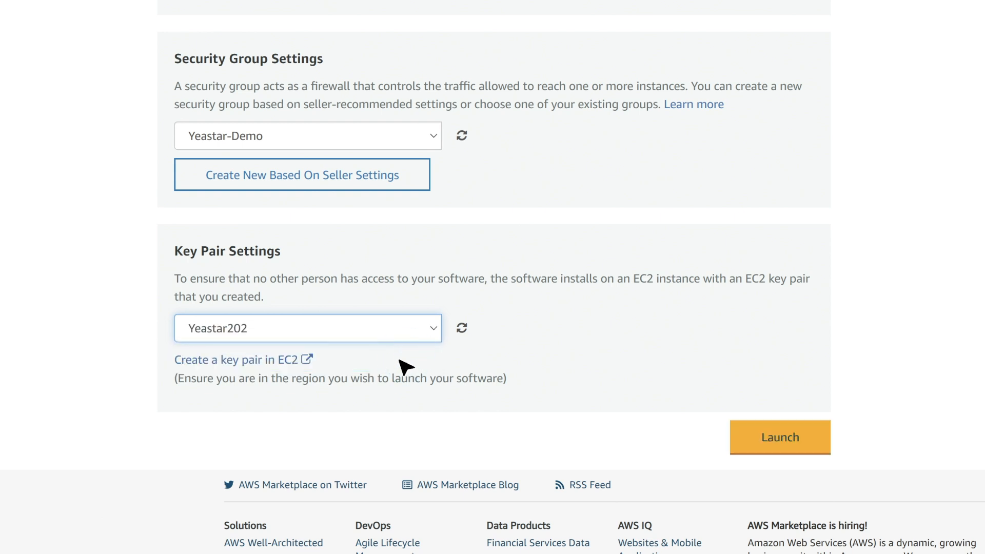
{"action": "mouse_move", "coordinate": [242, 359]}
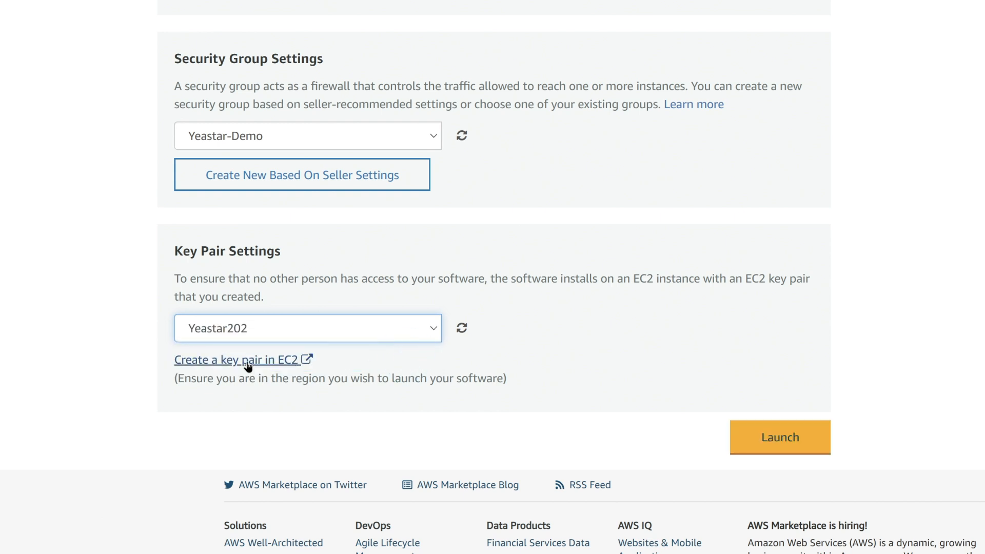
{"action": "left_click", "coordinate": [780, 437]}
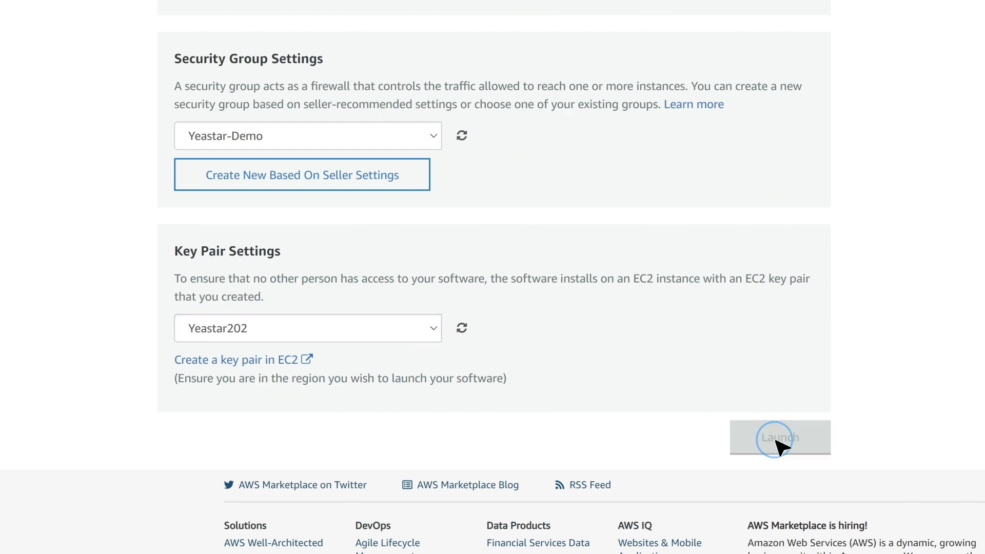
{"action": "left_click", "coordinate": [778, 437]}
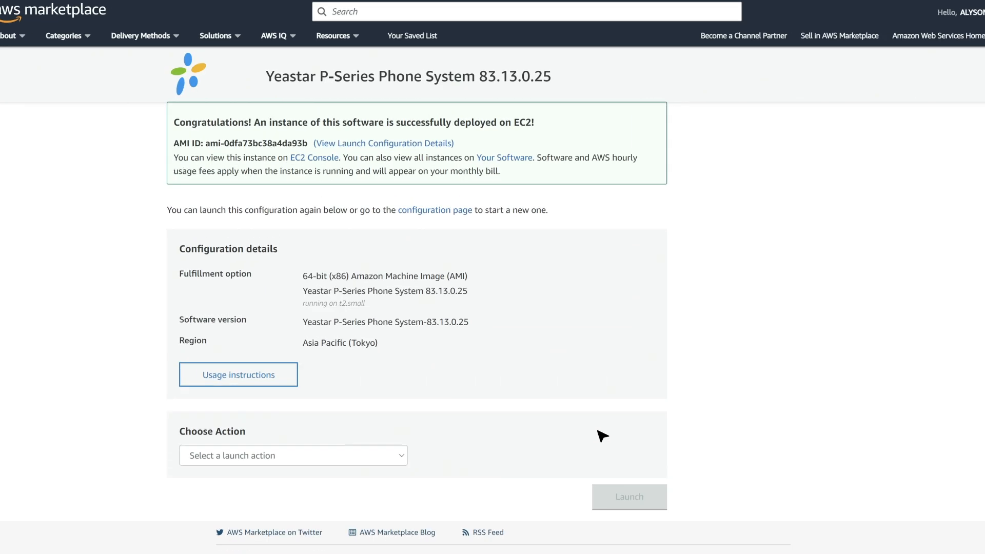
- Open the t2.small instance in EC2 Console and reach its web portal past the certificate warning
{"action": "left_click", "coordinate": [313, 157]}
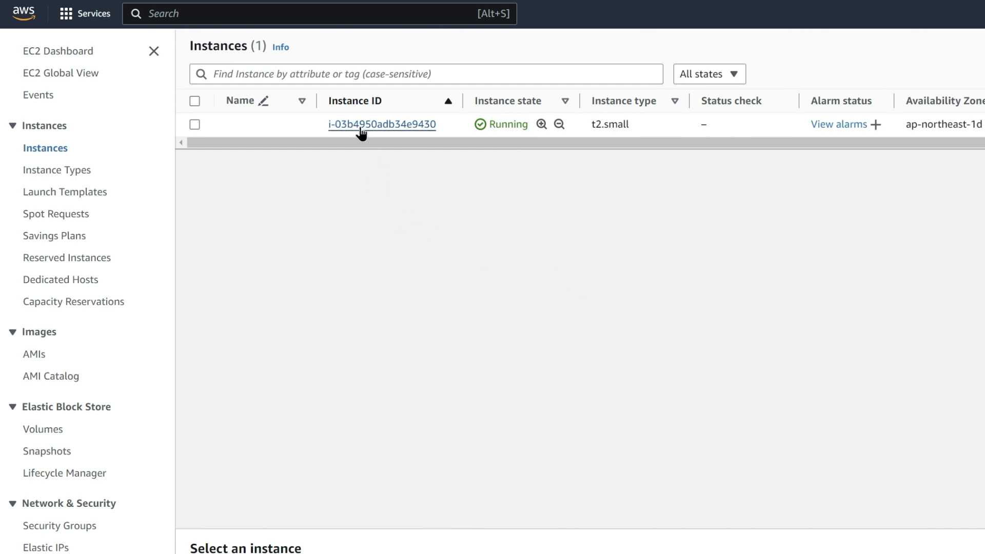
{"action": "left_click", "coordinate": [381, 123]}
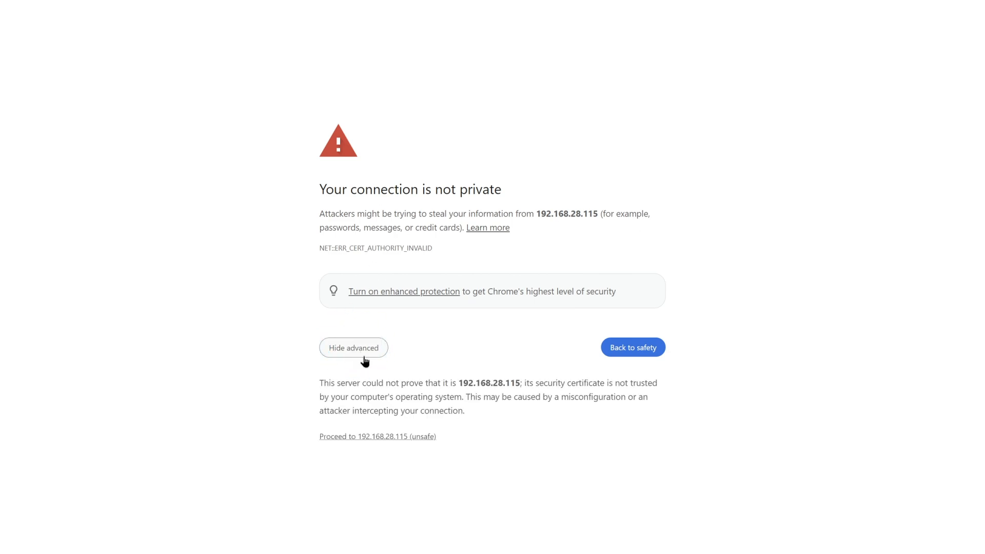
{"action": "left_click", "coordinate": [377, 436]}
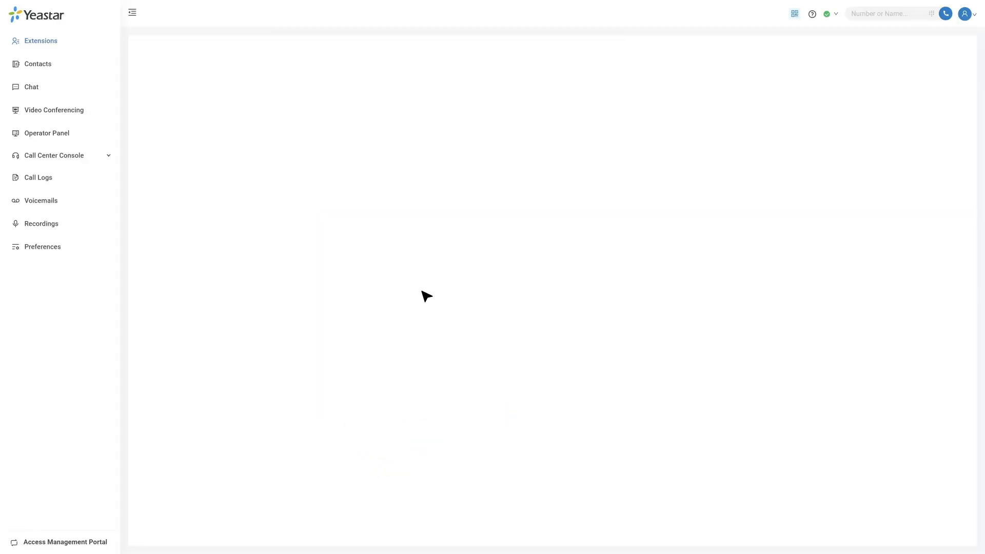